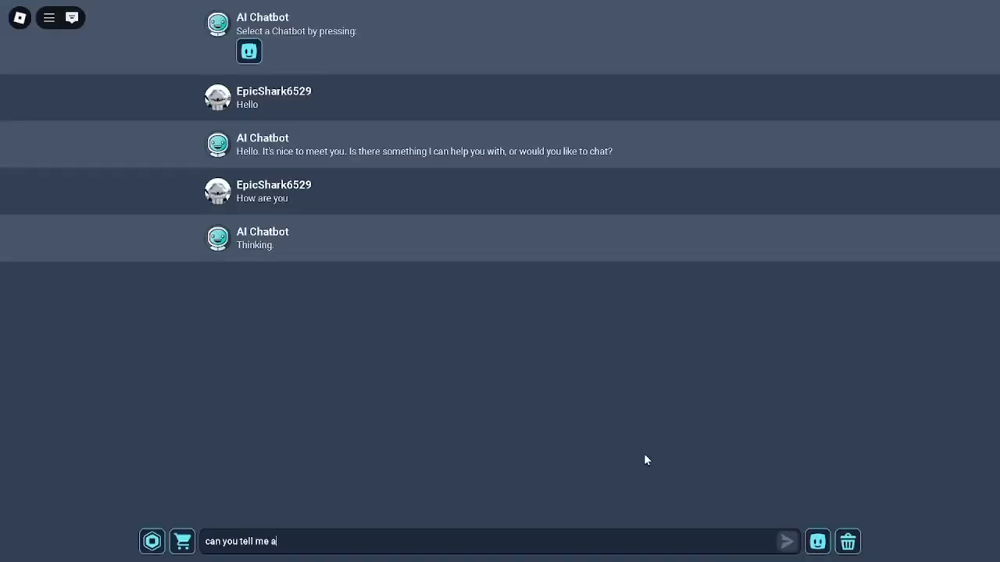
Step: Ask the AI Chatbot a new question about the best show to watch
click(785, 540)
text(what is t)
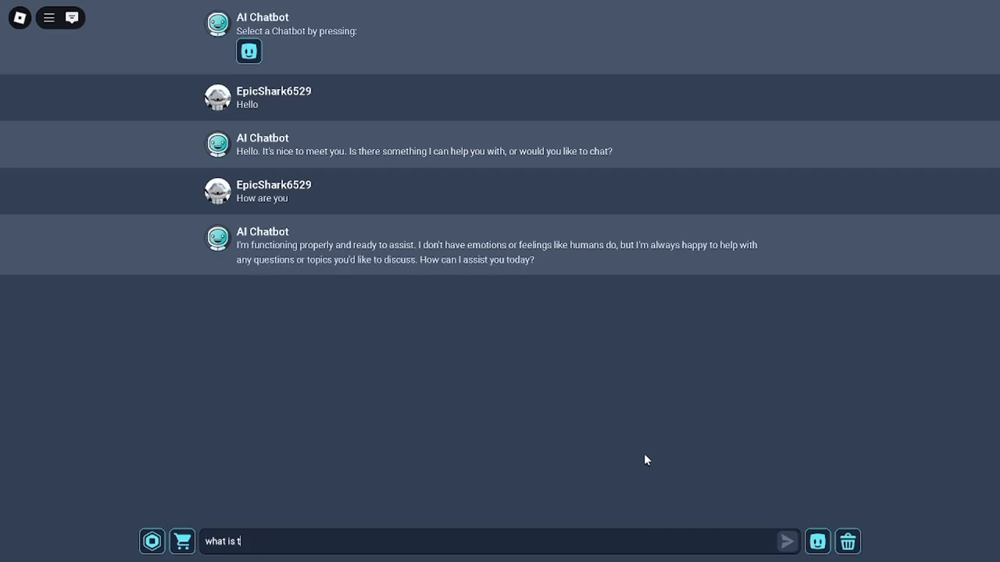
text(he best show to wa)
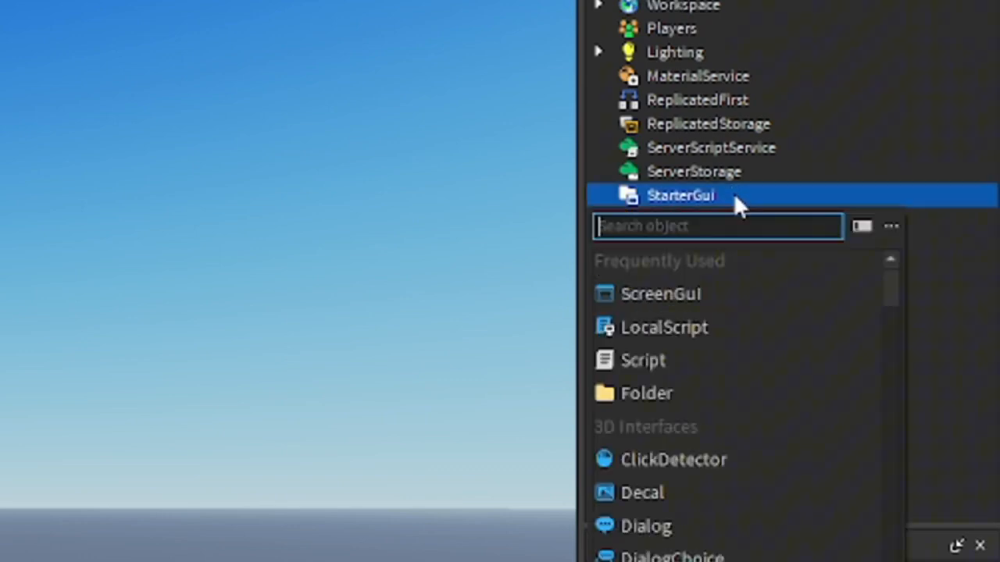
Step: Insert a ScreenGui named ChatbotUI under StarterGui with a Frame named ChatFrame inside
click(661, 294)
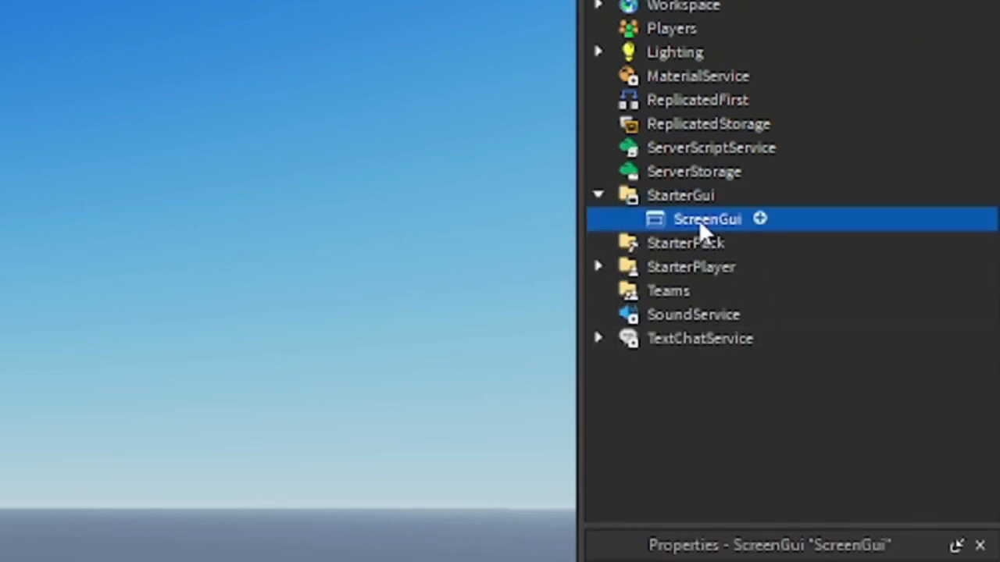
right_click(707, 219)
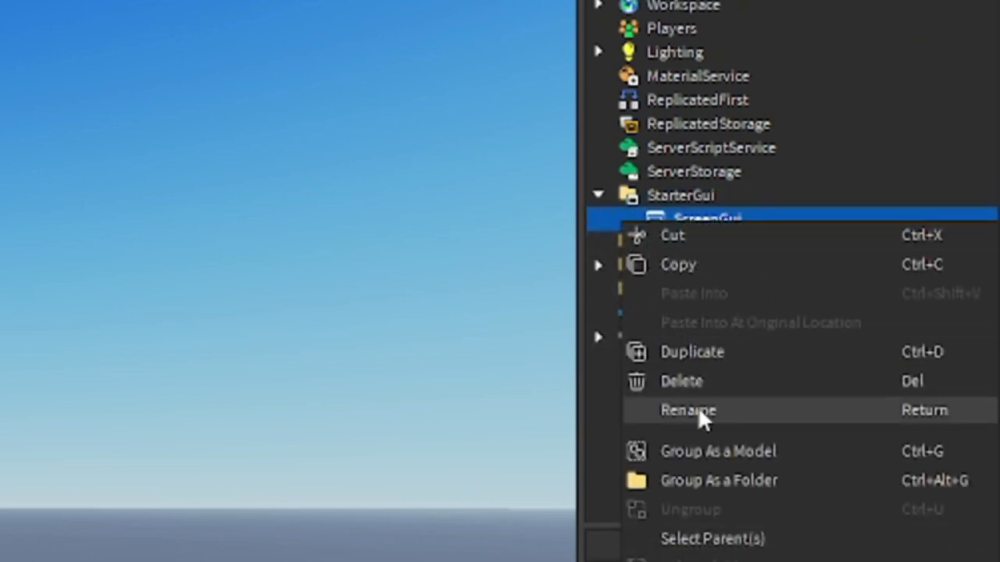
click(688, 409)
text(ChatbotUI)
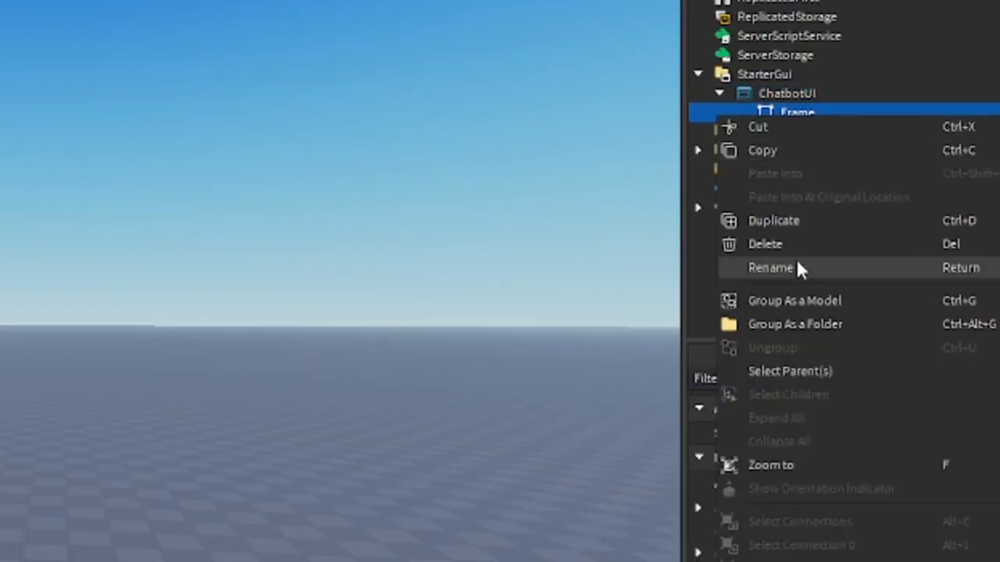
click(772, 267)
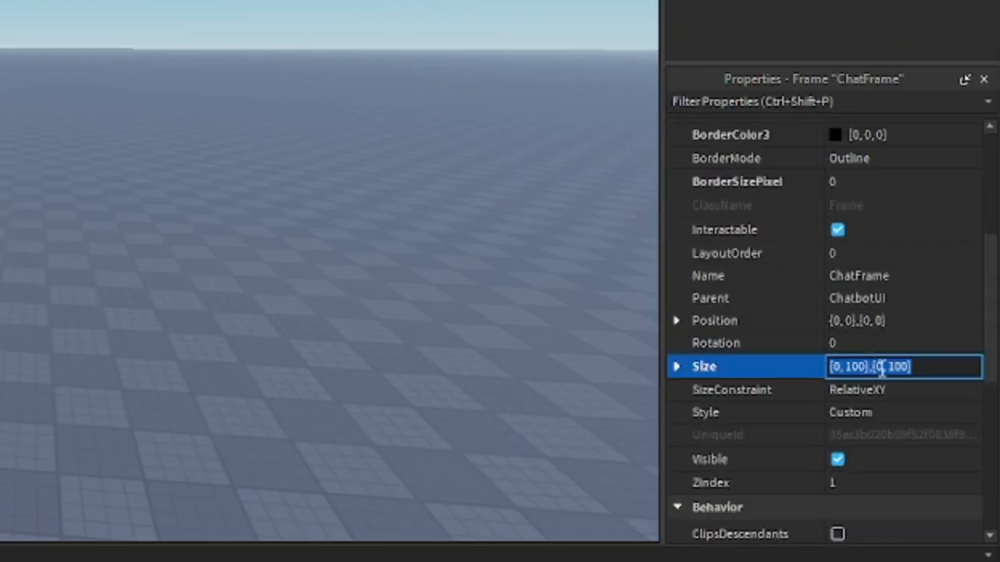
Step: Give ChatFrame Size {0,400},{0,300} and Position {0.5,-200},{0.5,-150} so it is centred
text(0)
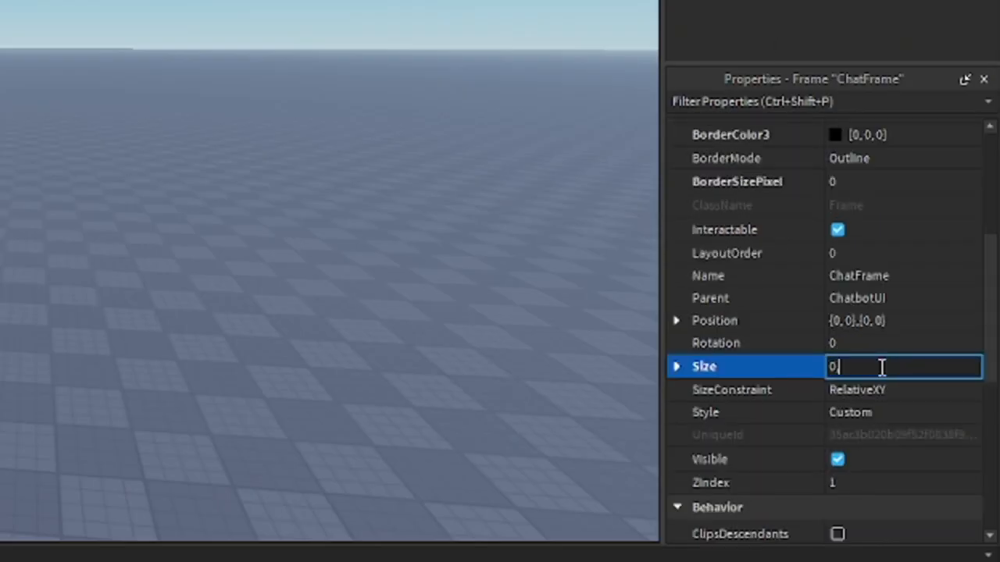
text(,400)
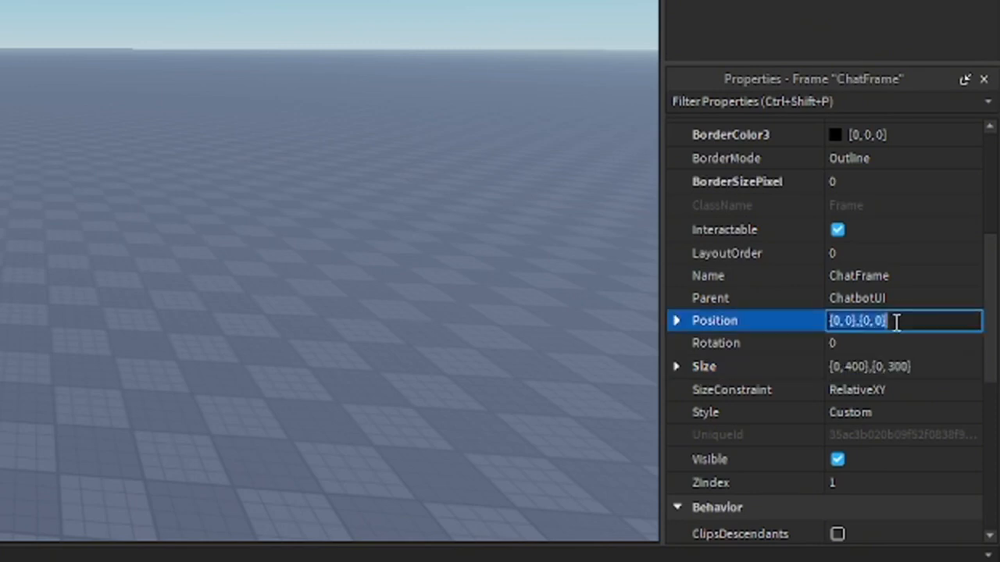
text(0,)
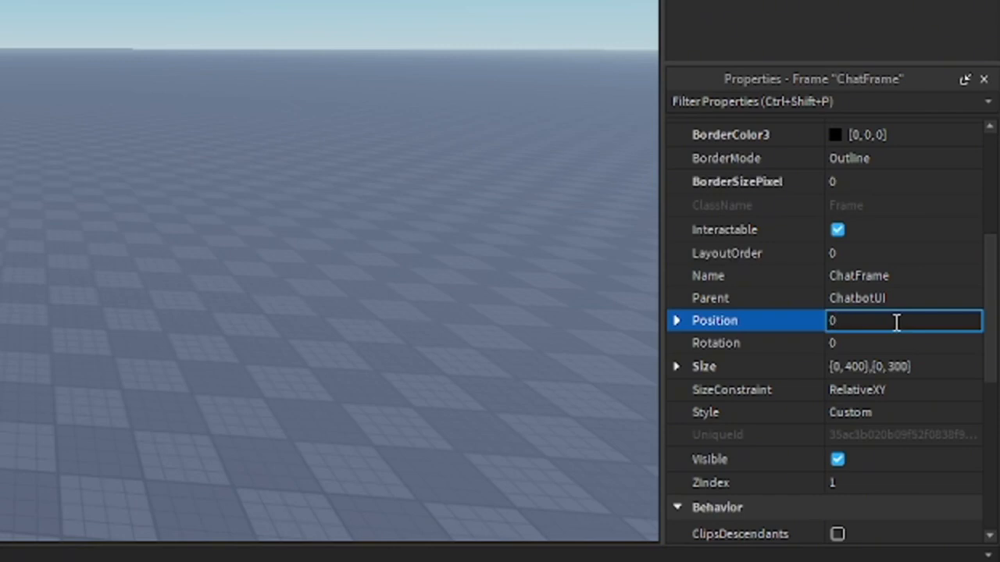
text(.5)
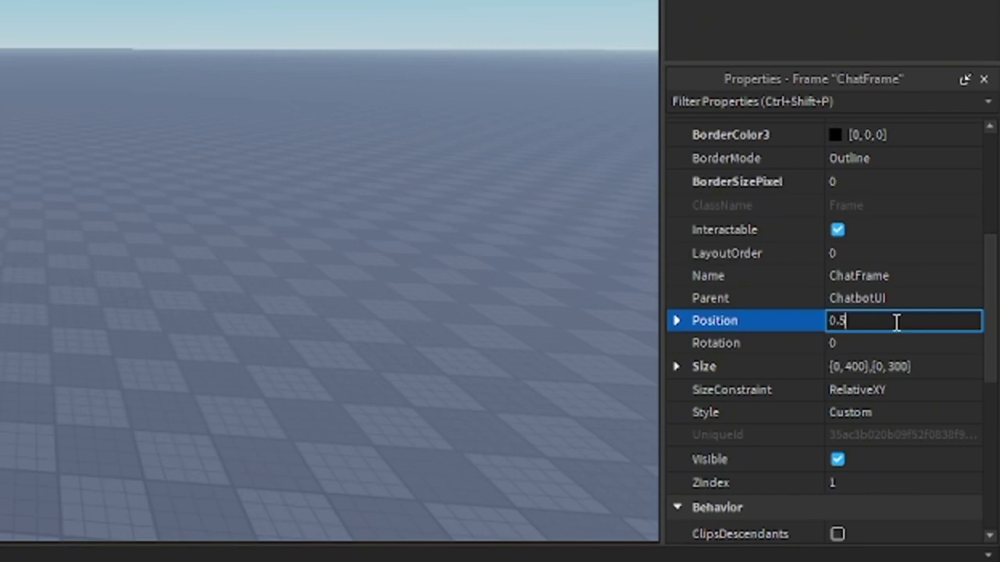
text(,-)
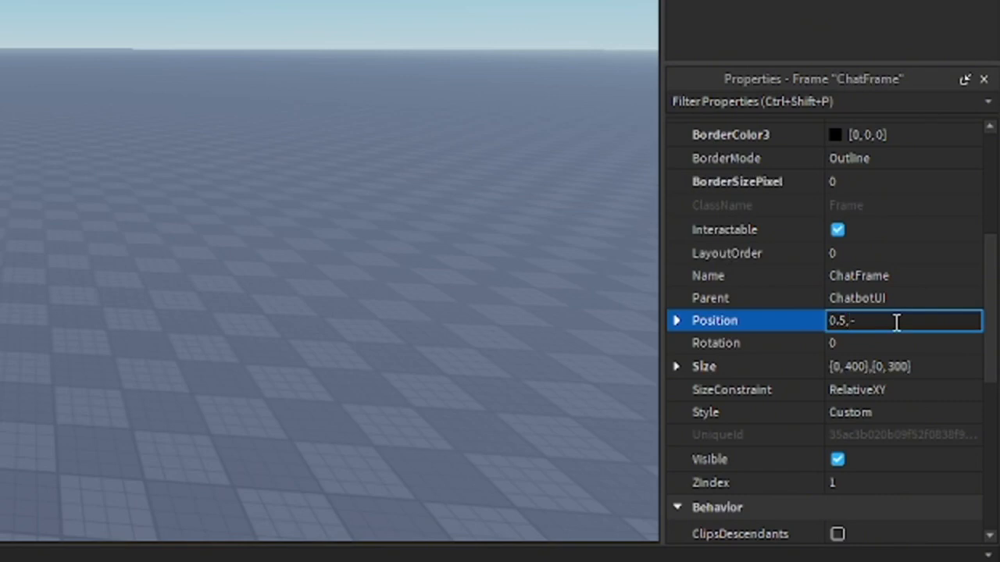
text(200,0)
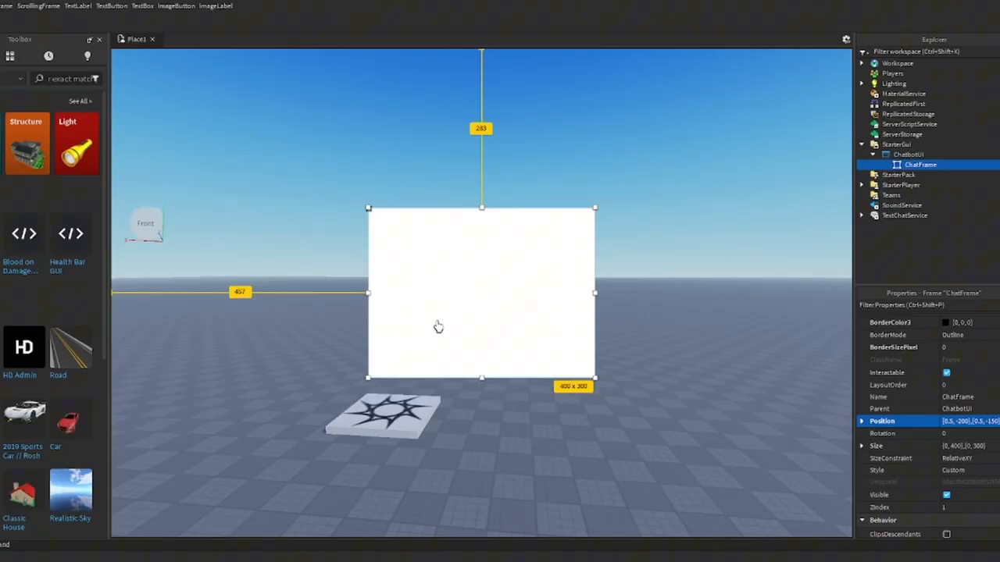
mouse_move(512, 343)
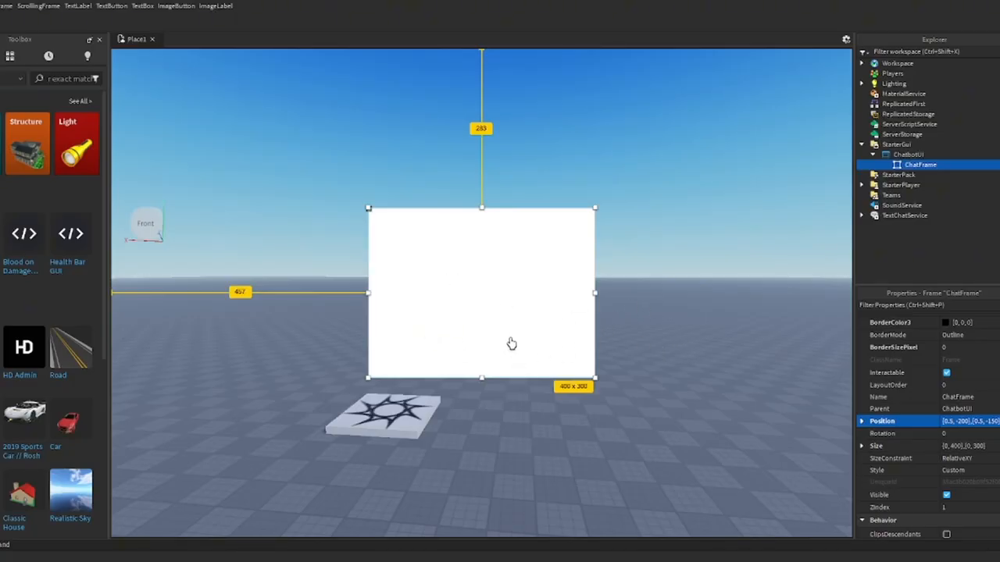
mouse_move(867, 351)
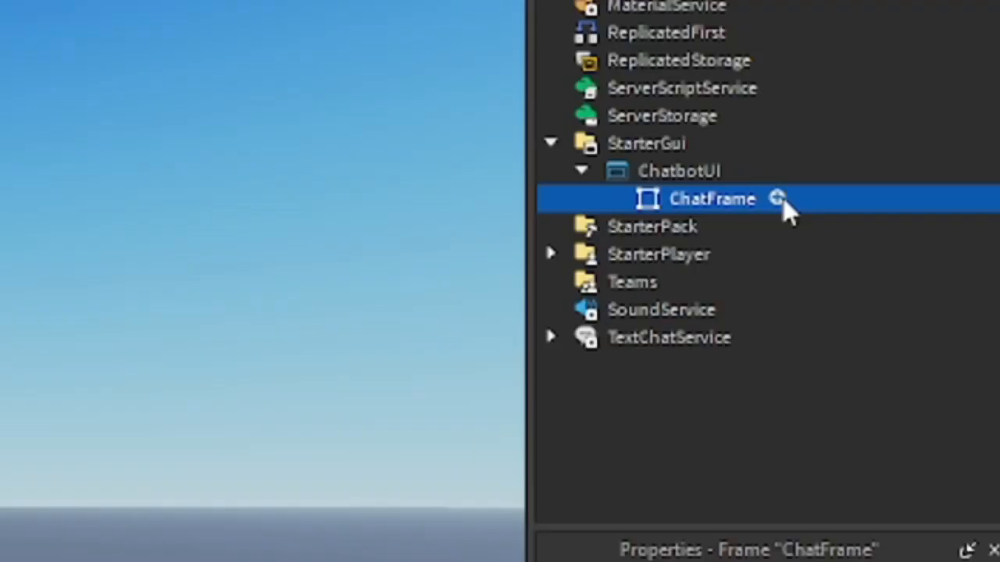
Step: Insert a TextBox InputBox in ChatFrame, sized {1,-20},{0,40} at position {0,10},{1,-50}
click(778, 197)
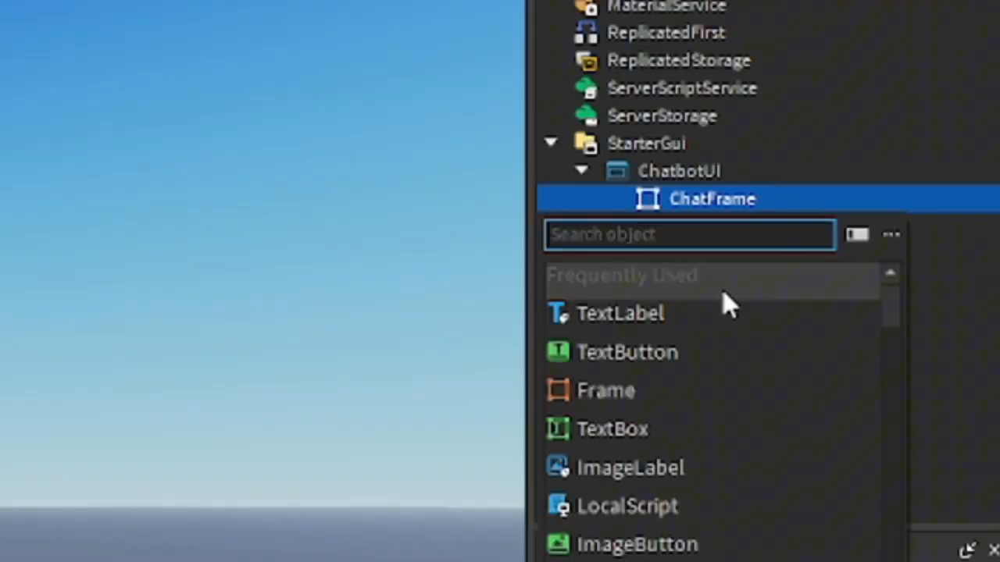
click(612, 428)
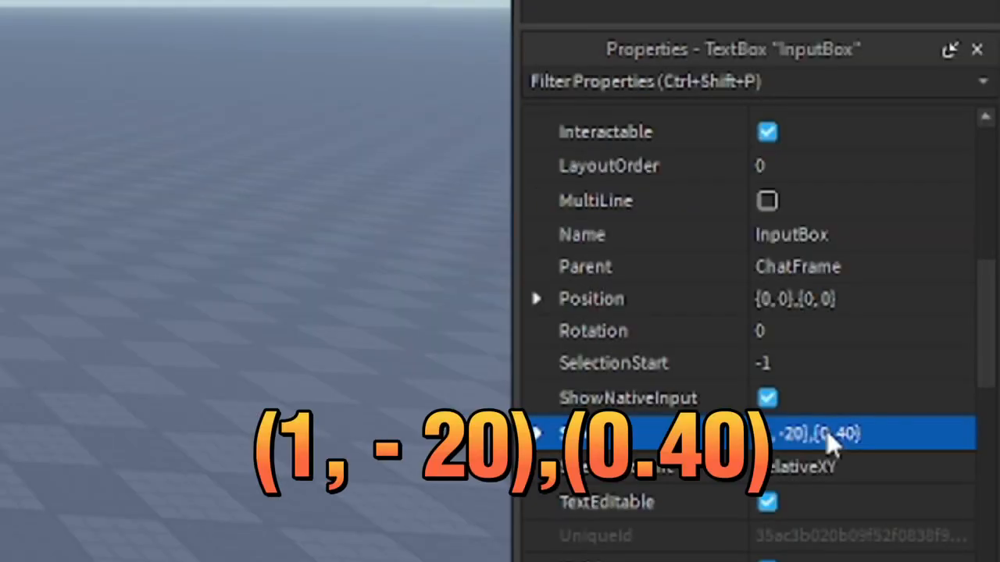
click(809, 299)
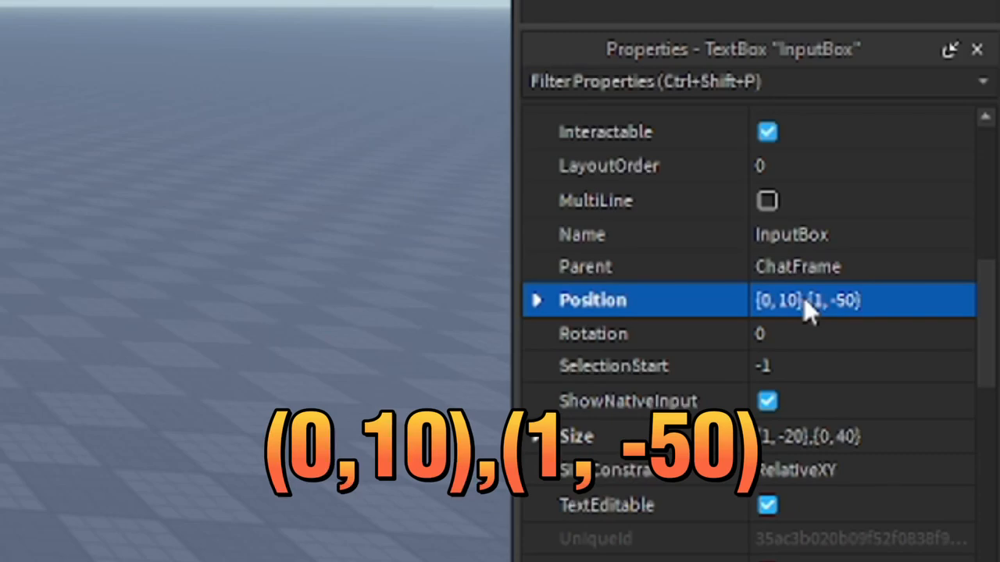
scroll(down, 3)
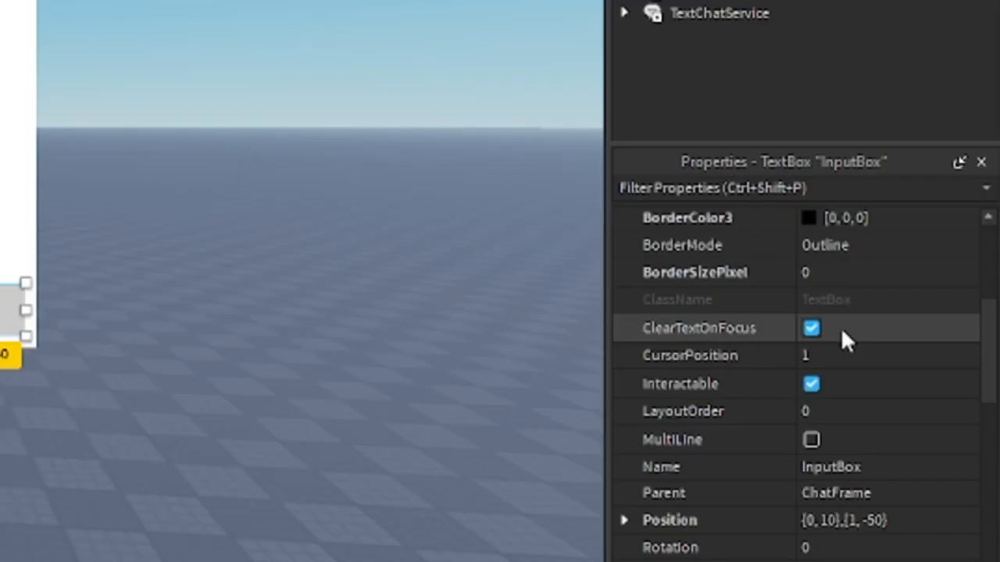
mouse_move(843, 347)
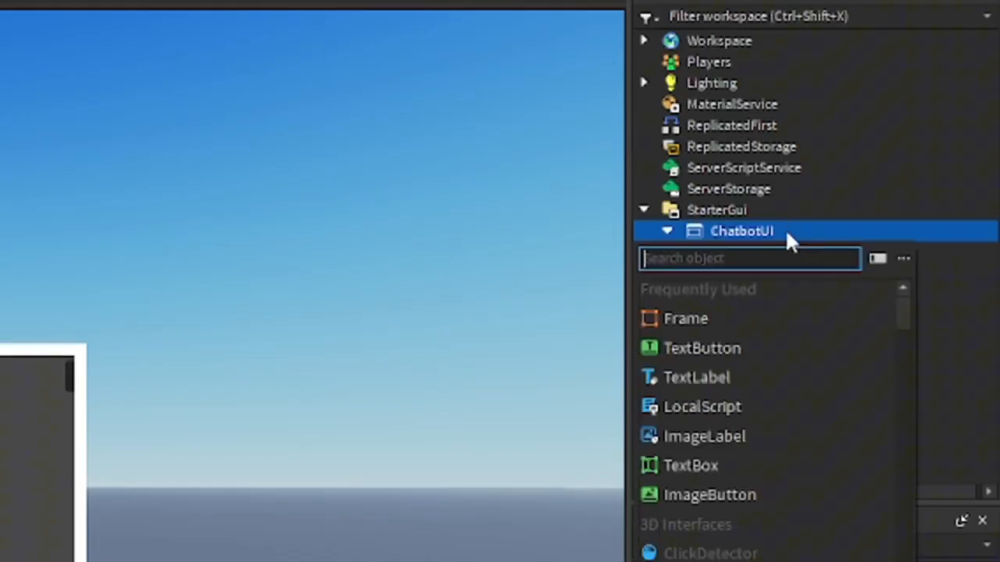
mouse_move(703, 406)
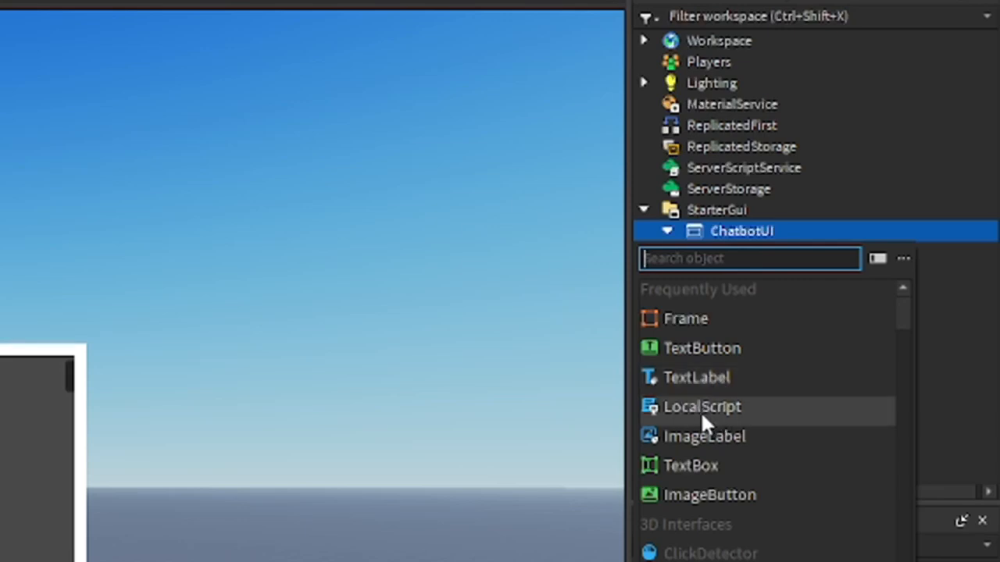
Step: Add a LocalScript with the chatbot code to ChatbotUI
click(701, 406)
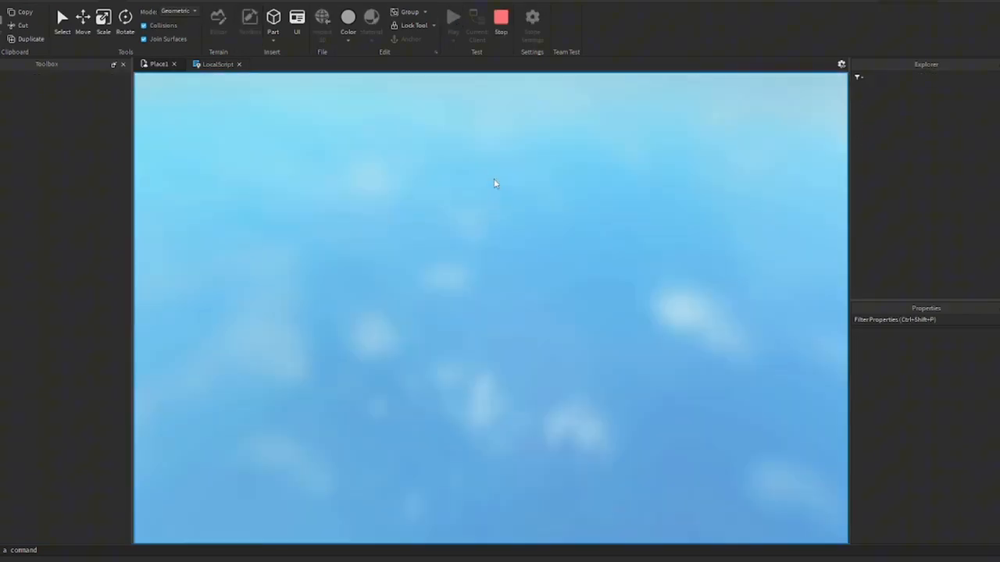
Step: Start the playtest and send the chatbot the message 'what' from the InputBox
click(453, 16)
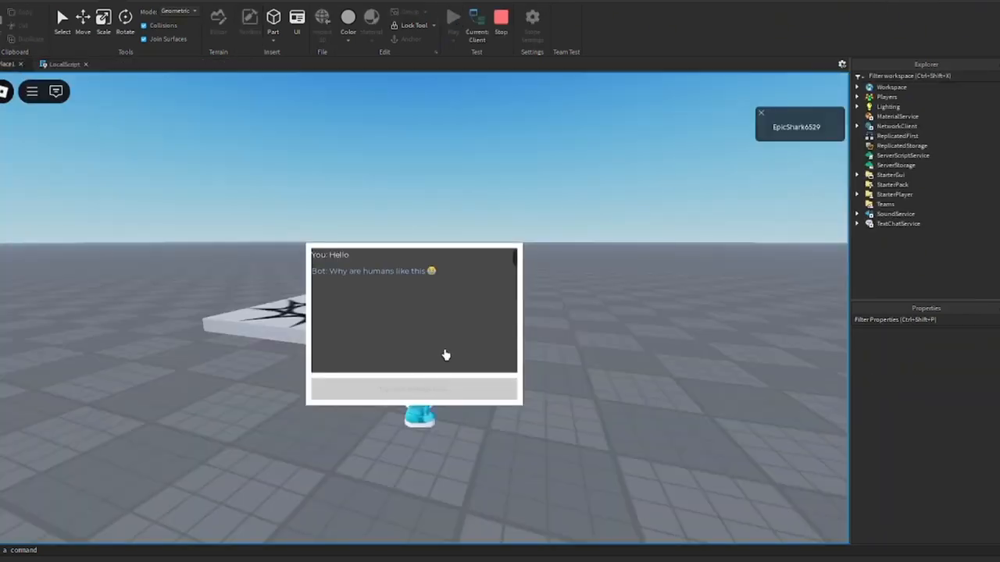
mouse_move(459, 346)
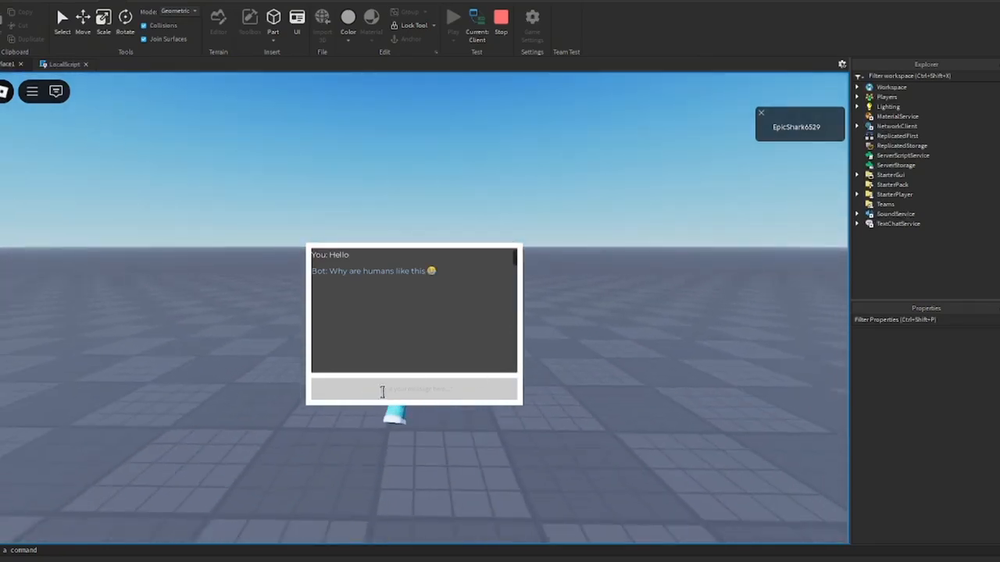
text(what)
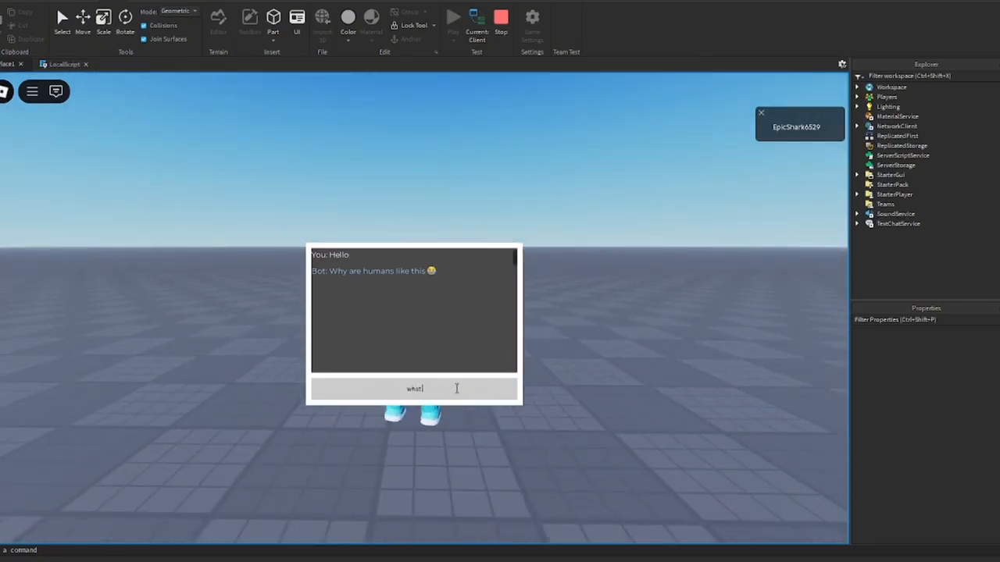
key(enter)
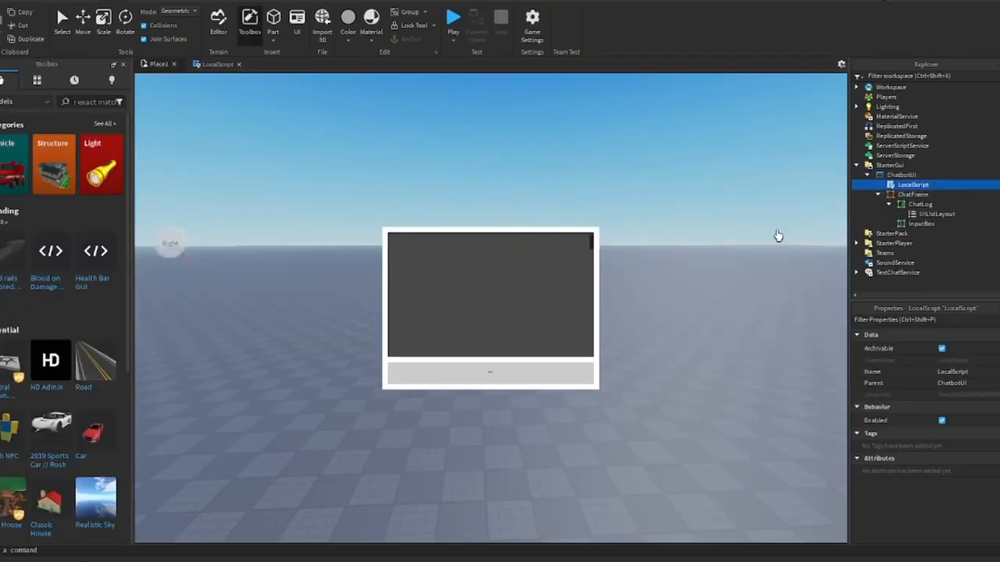
Step: Stop the playtest and bring up the chatbot LocalScript's reply logic in the editor
click(217, 63)
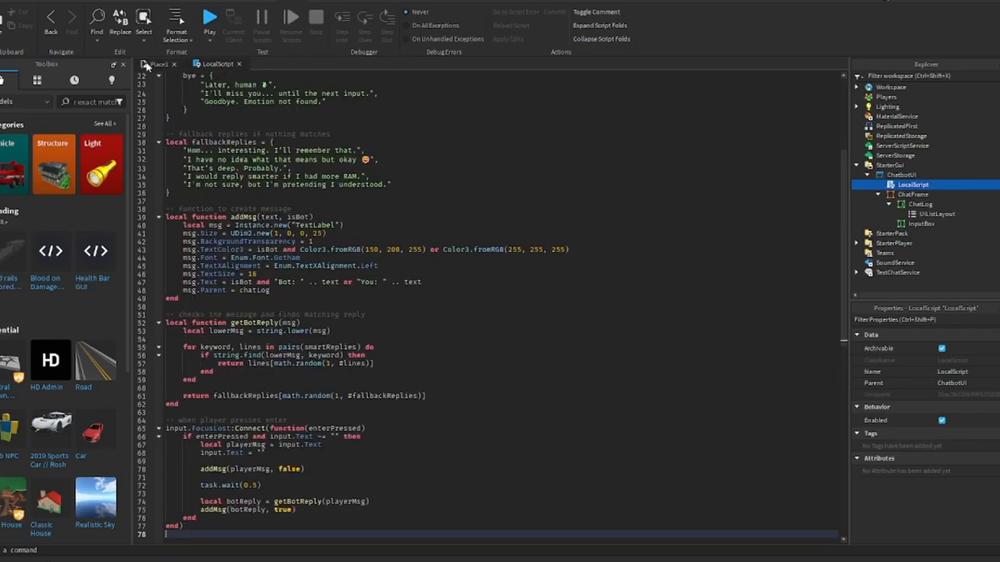
click(209, 15)
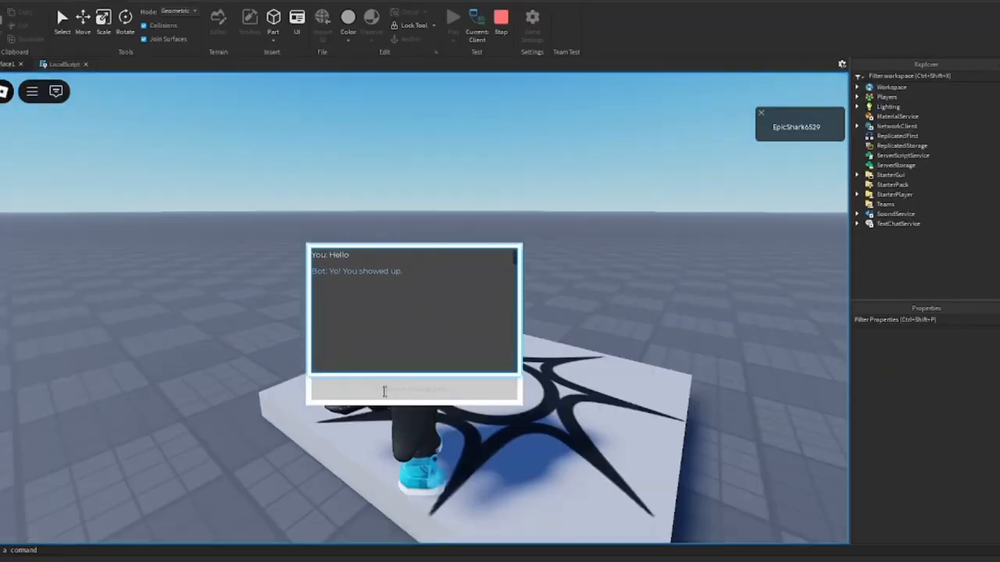
Step: Run the game again and ask the chatbot 'how are you' in the InputBox
text(how are you)
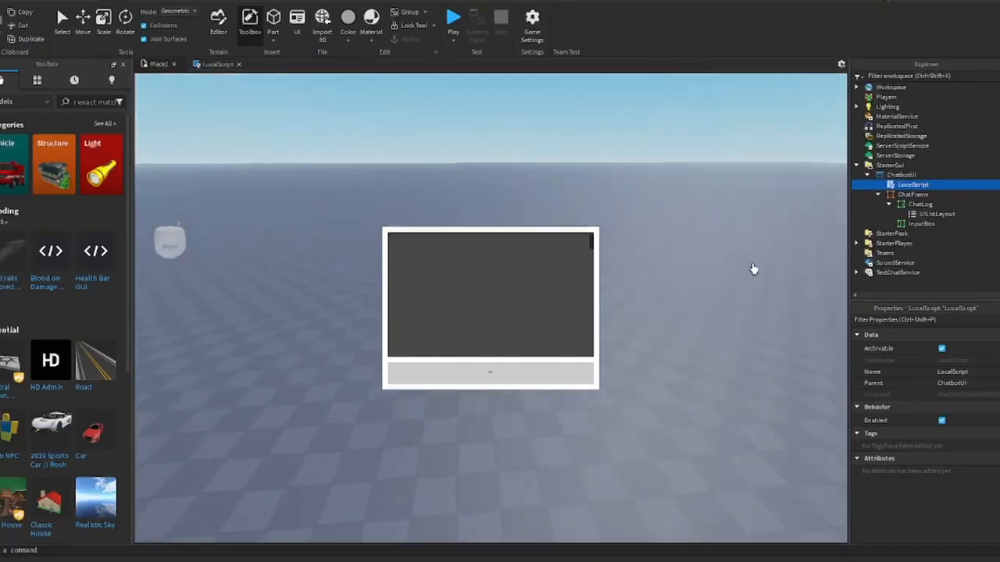
click(899, 175)
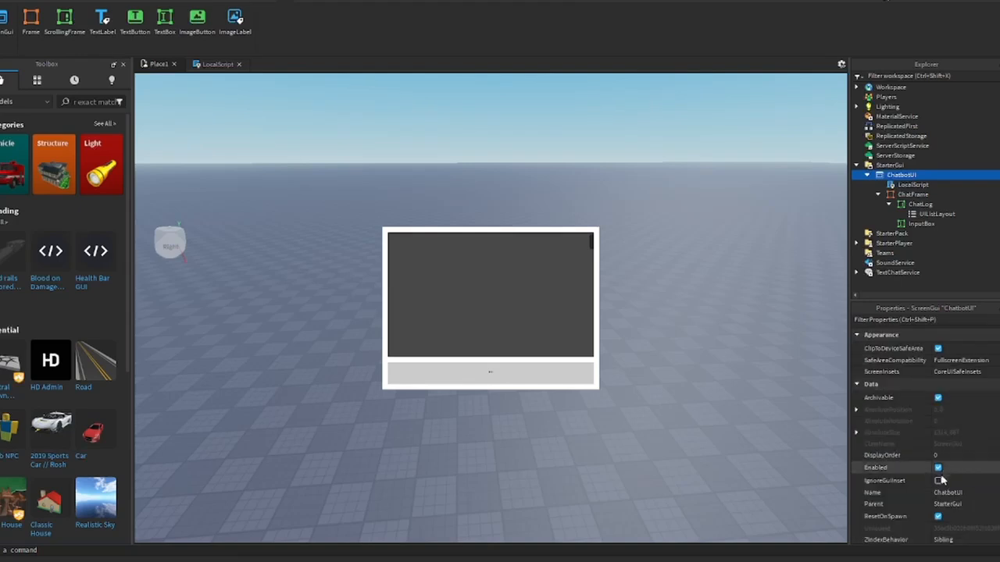
click(913, 193)
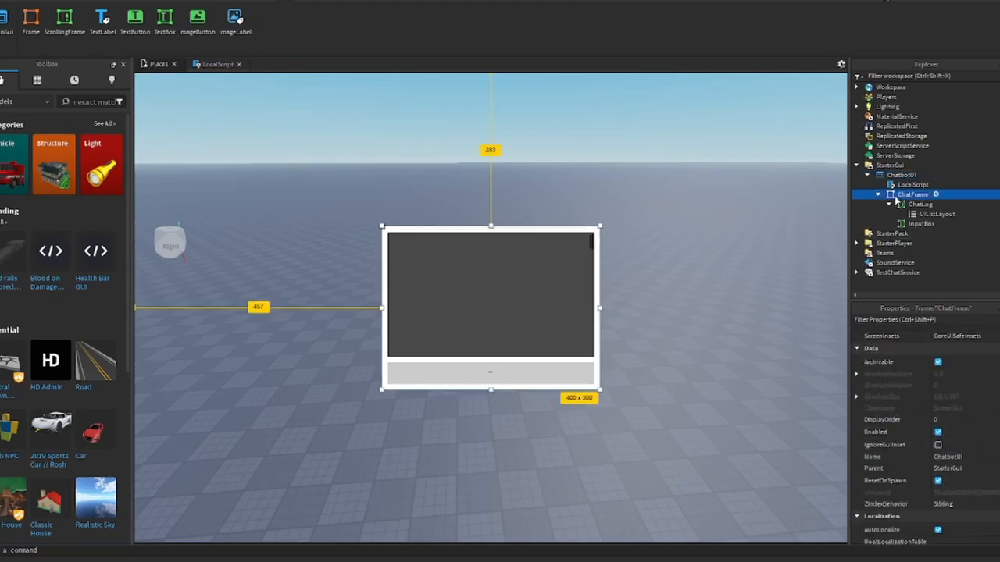
scroll(down, 3)
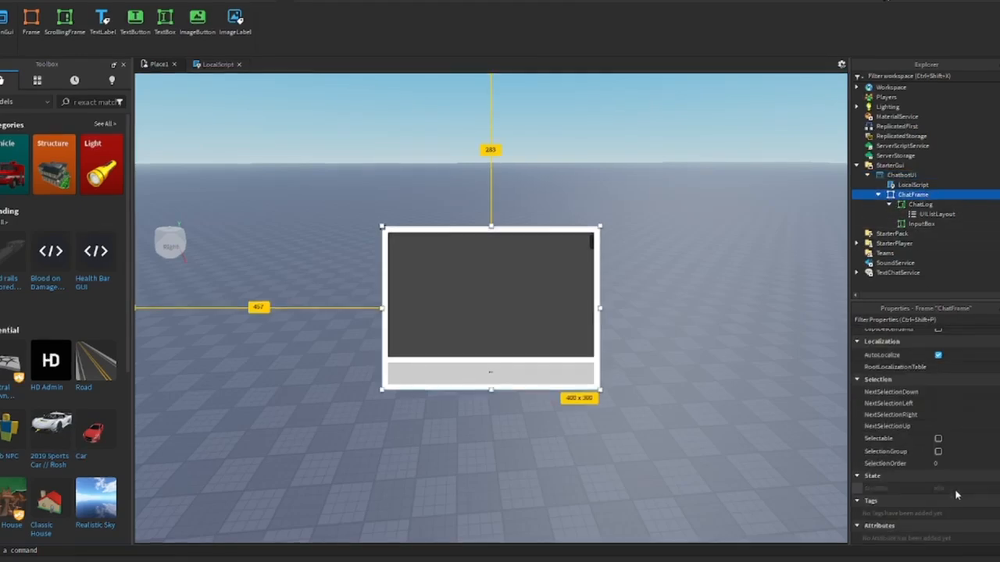